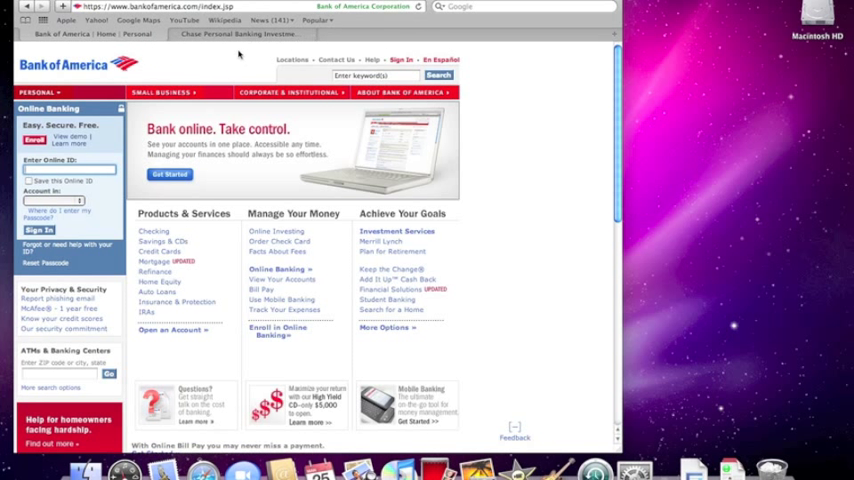
mouse_move(237, 60)
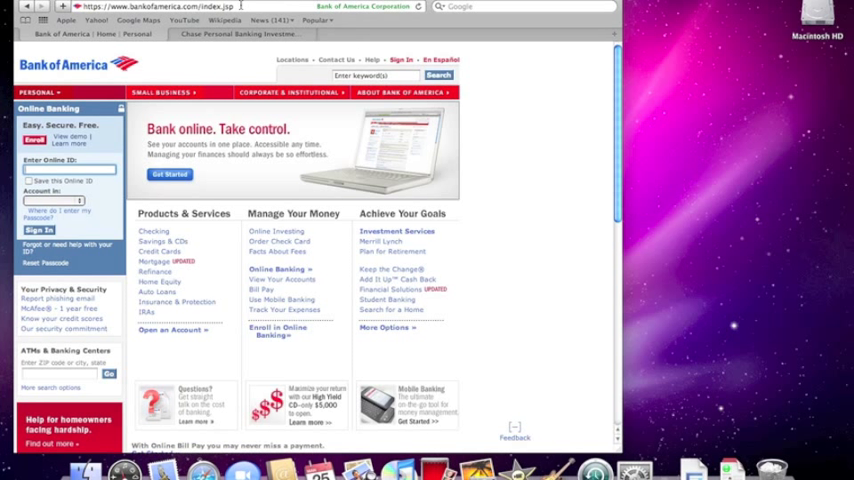
mouse_move(175, 62)
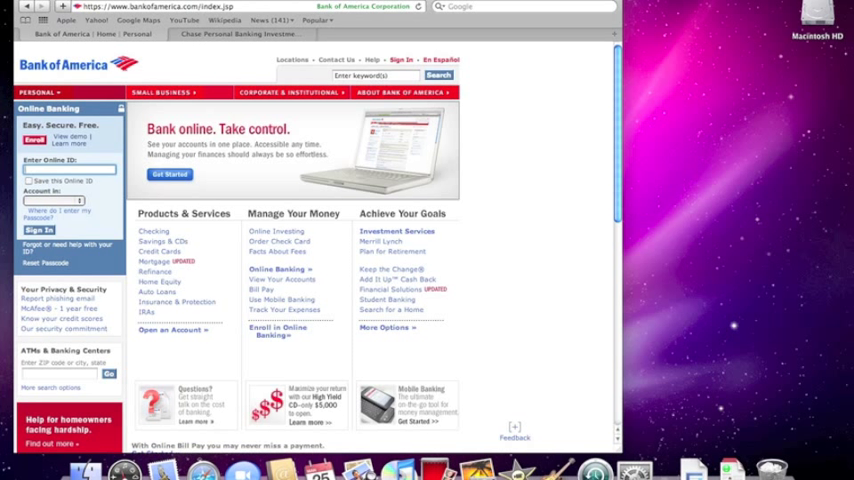
Load wellsfargo.com in a new third tab.
left_click(25, 6)
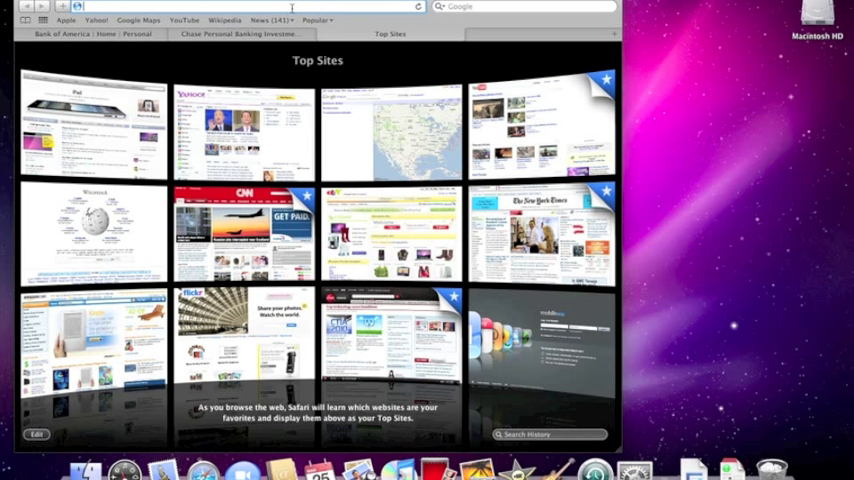
type("wellsfargo.com/")
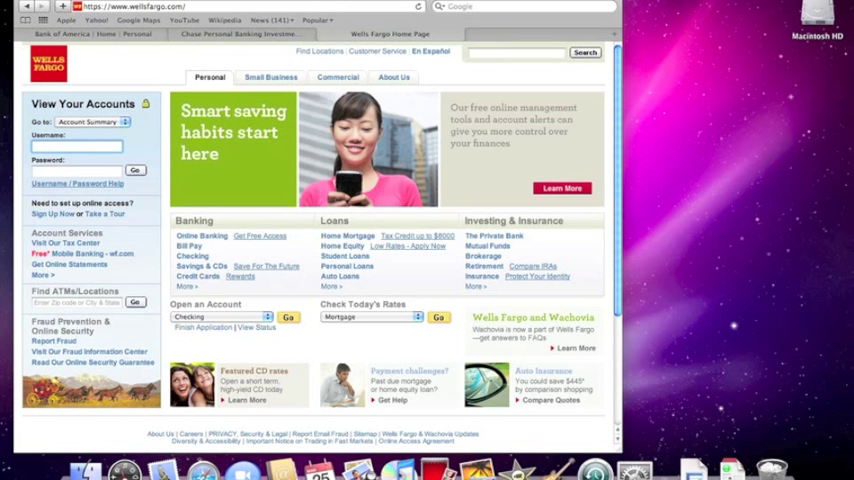
Bookmark the three bank tabs as a 'Banking' folder in Bookmarks Bar.
left_click(110, 6)
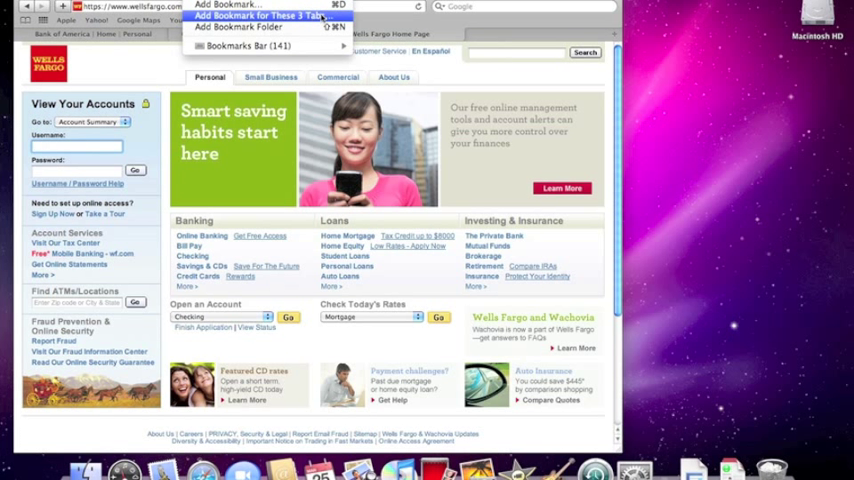
left_click(250, 15)
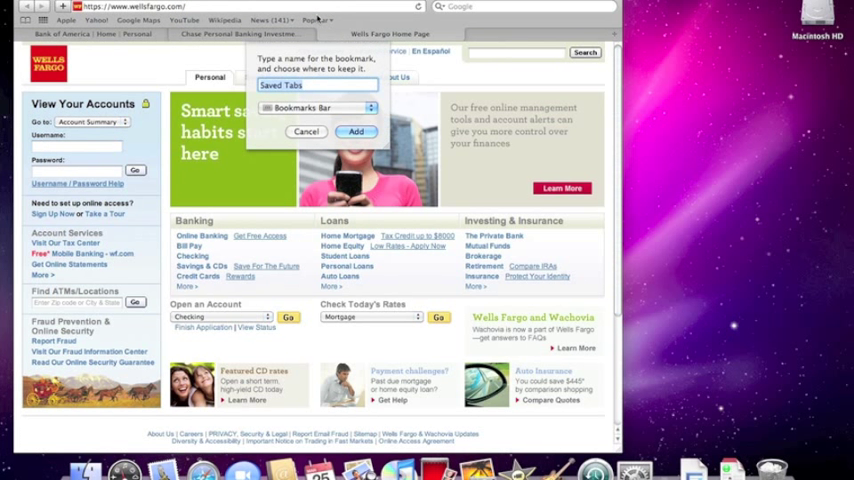
type("Banking")
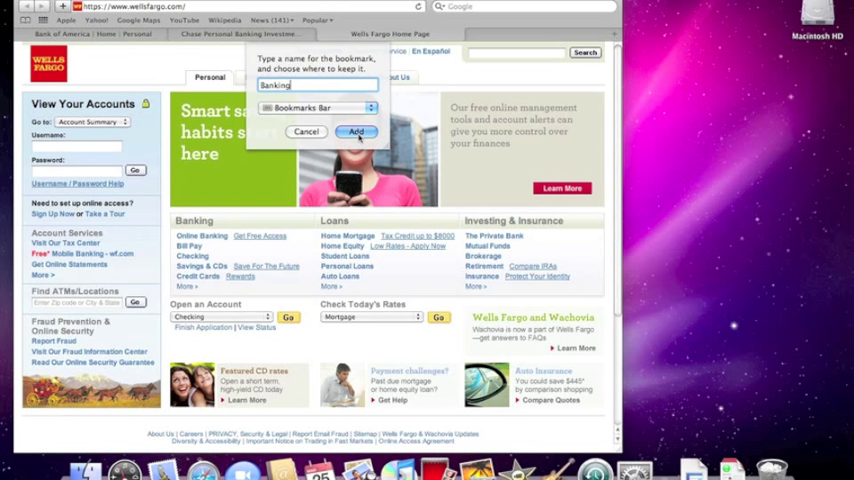
left_click(357, 131)
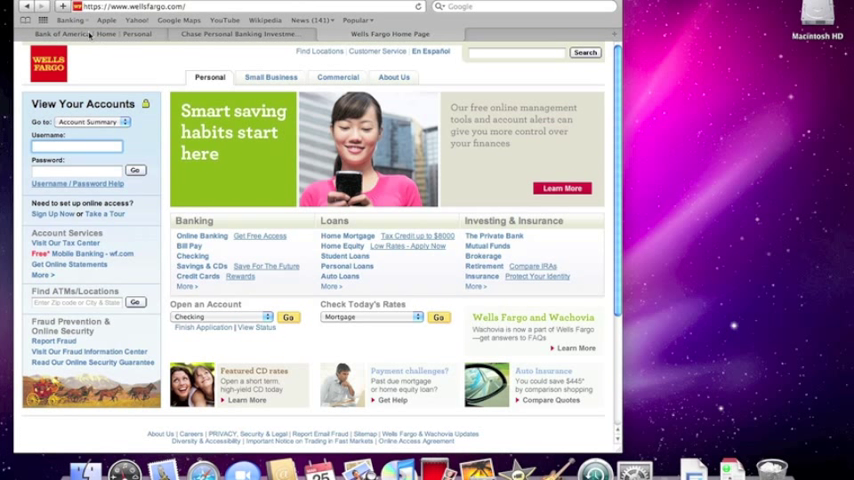